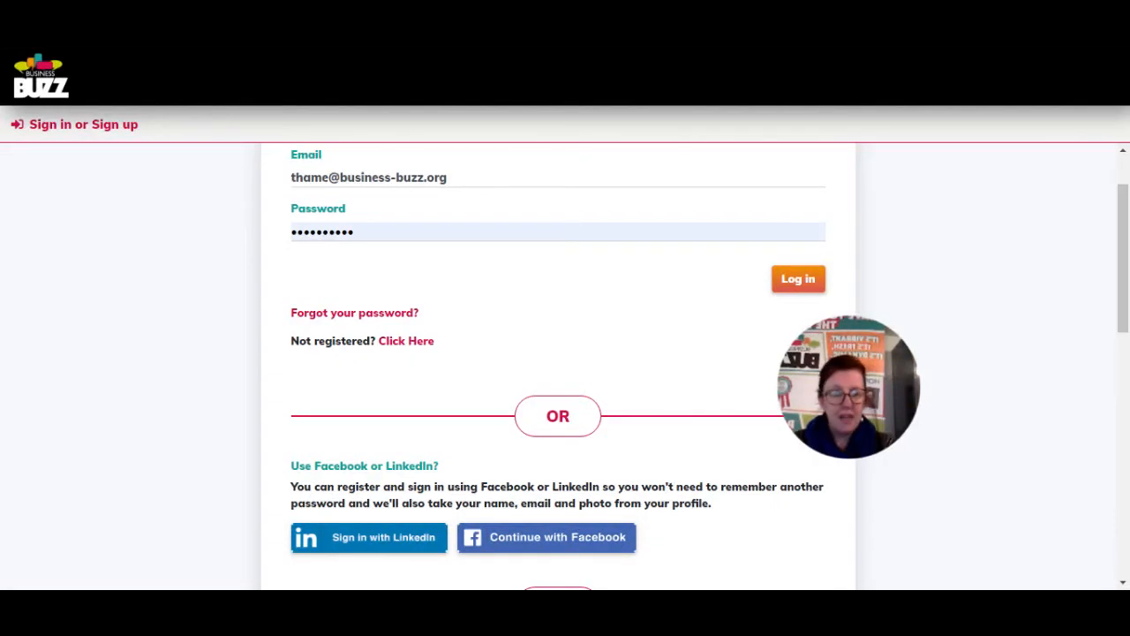
mouse_move(1007, 495)
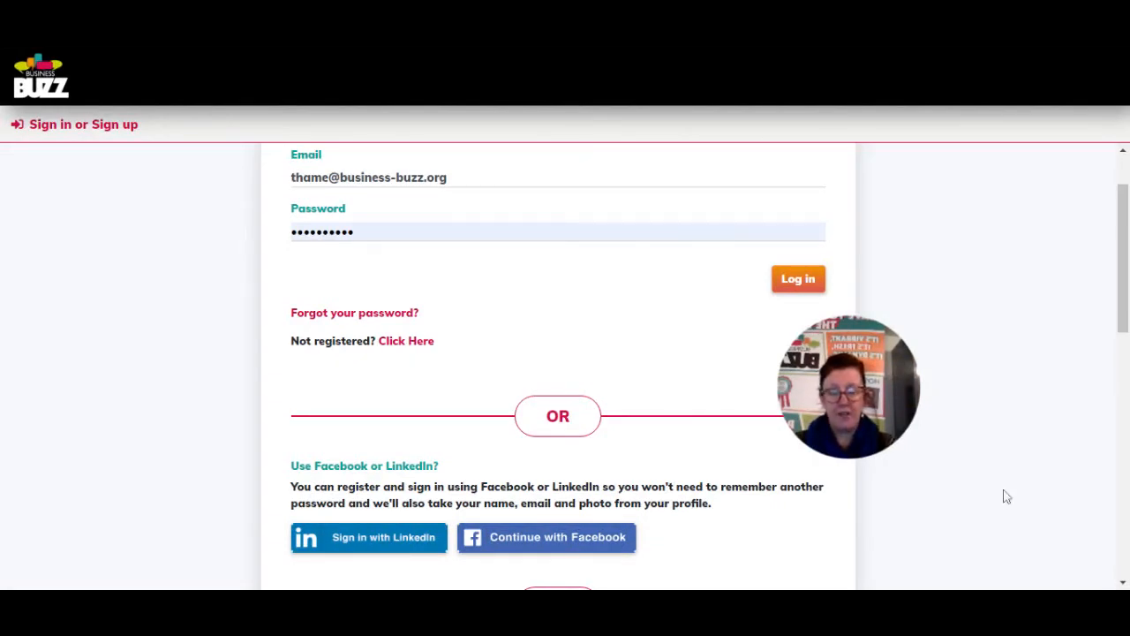
Step: Start sign-in with LinkedIn from the Business Buzz sign-in page
scroll(down, 3)
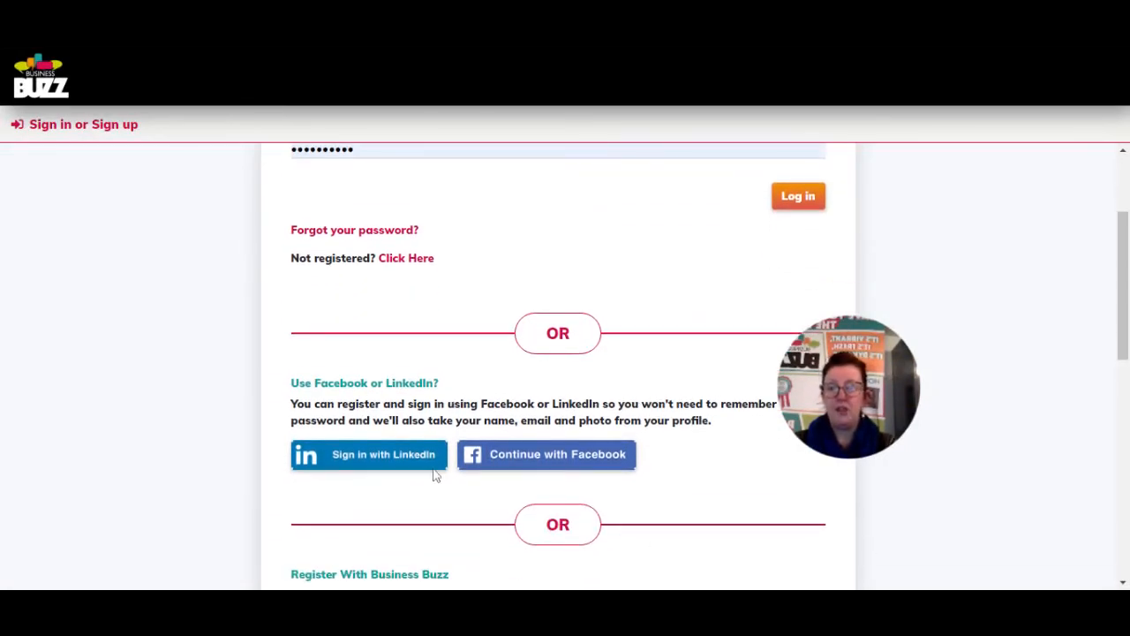
mouse_move(541, 466)
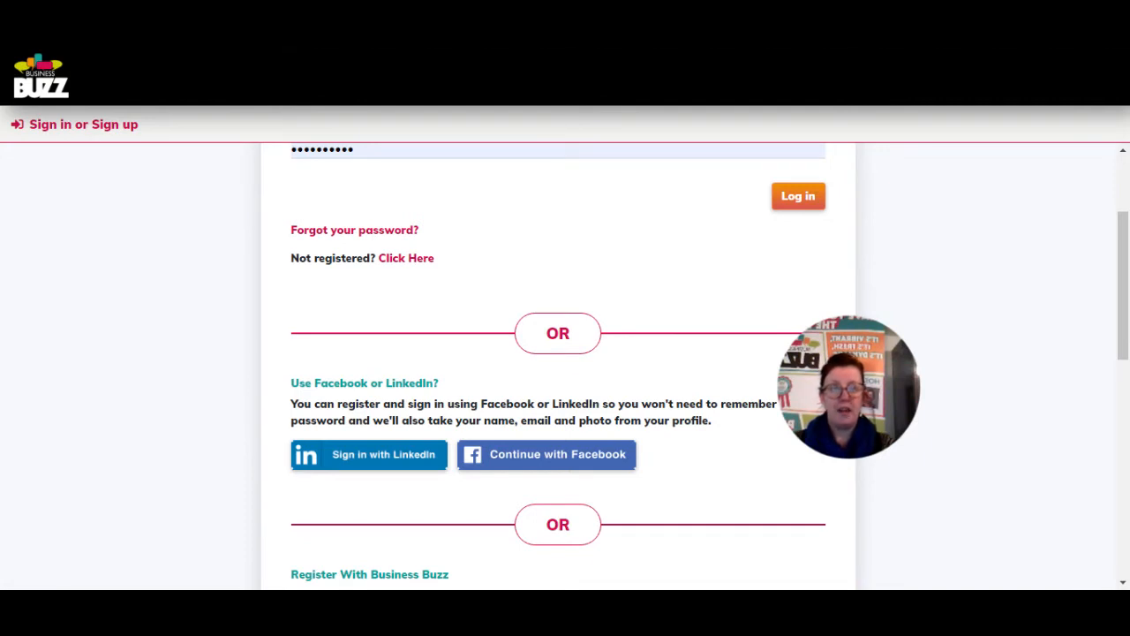
click(545, 454)
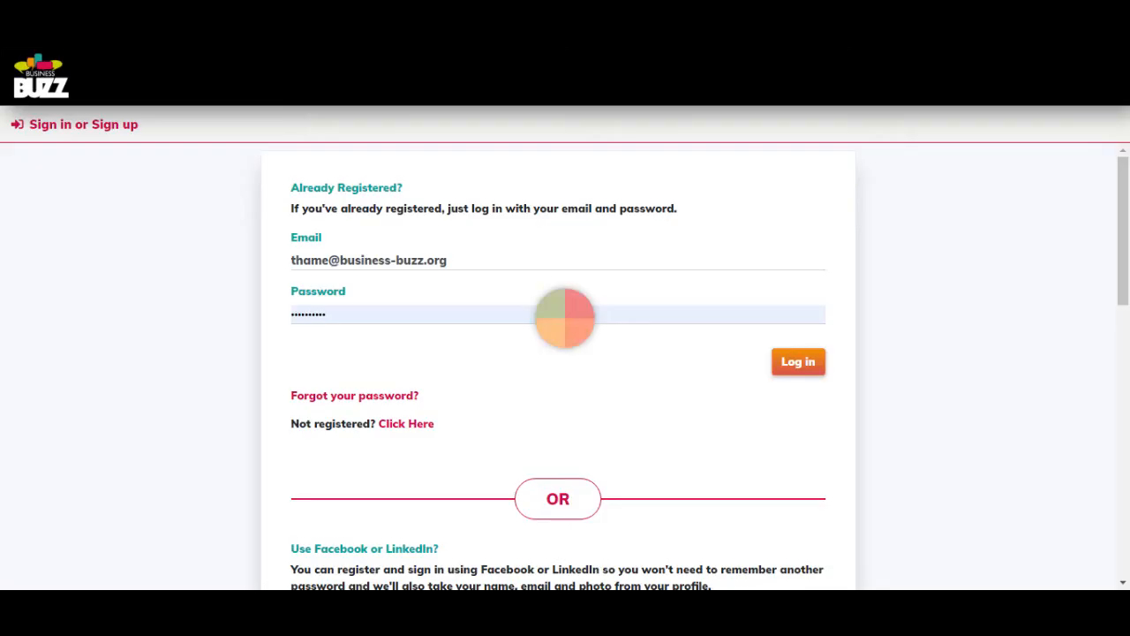
scroll(down, 3)
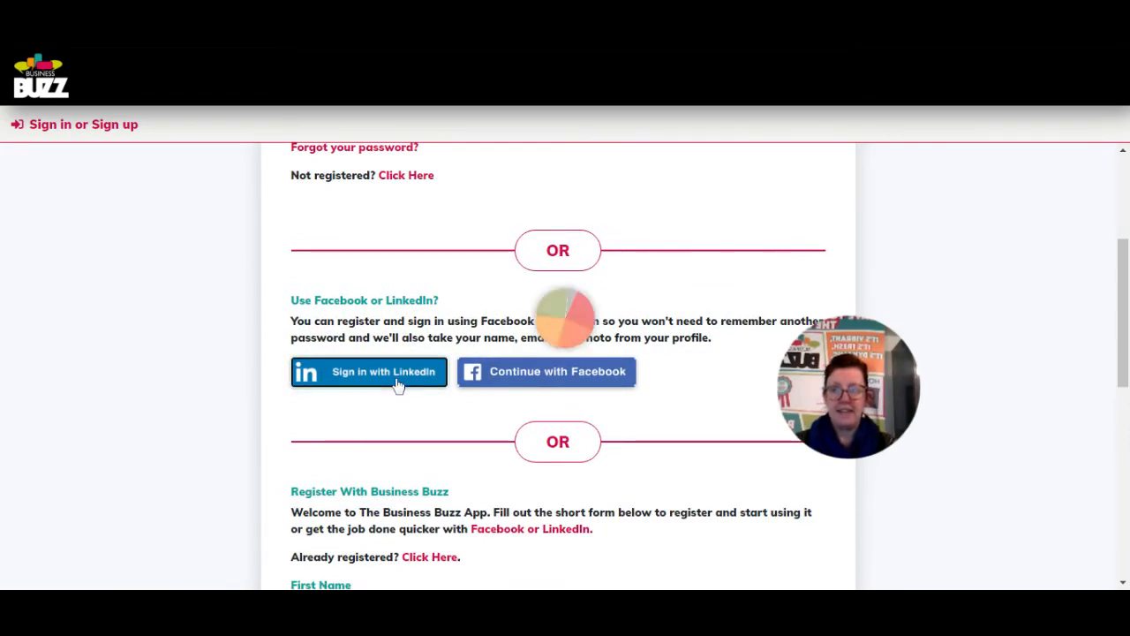
click(367, 371)
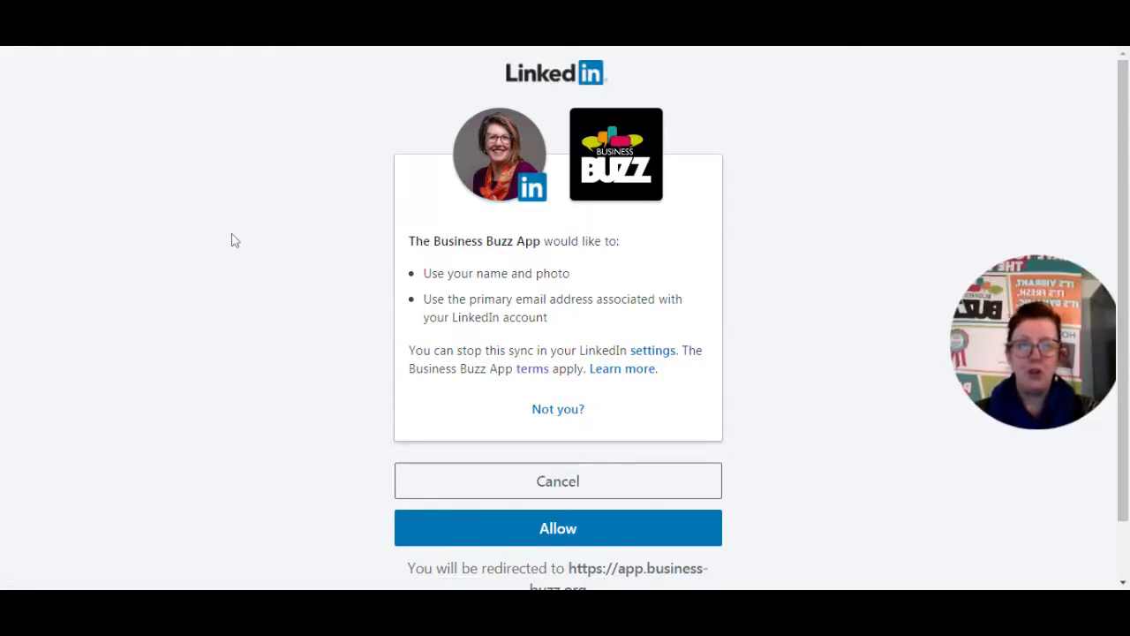
mouse_move(561, 321)
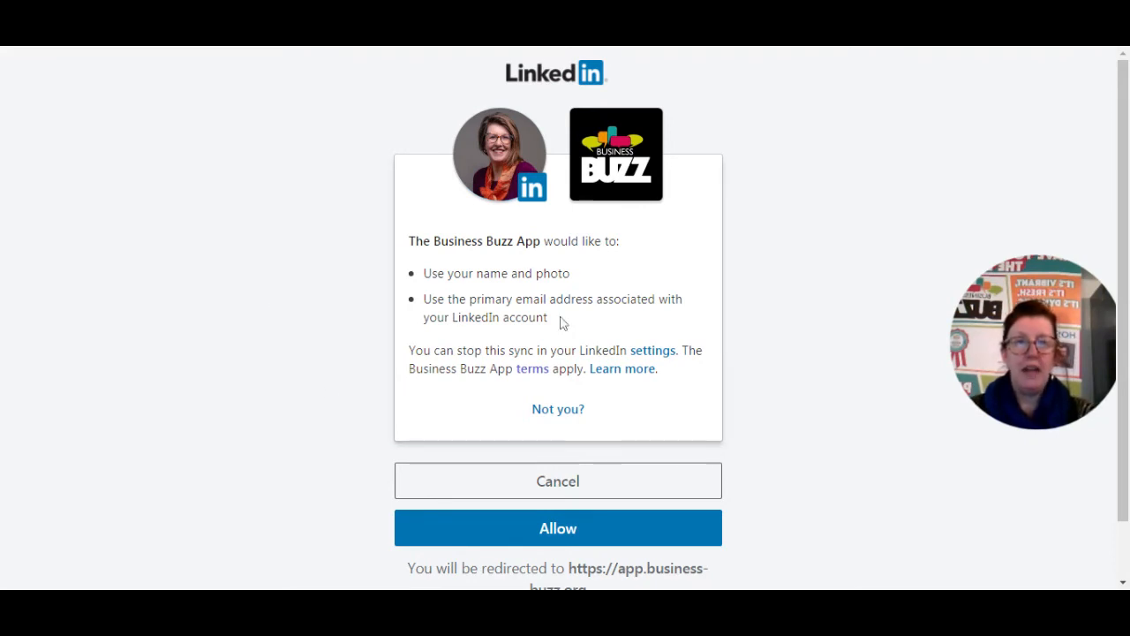
mouse_move(643, 243)
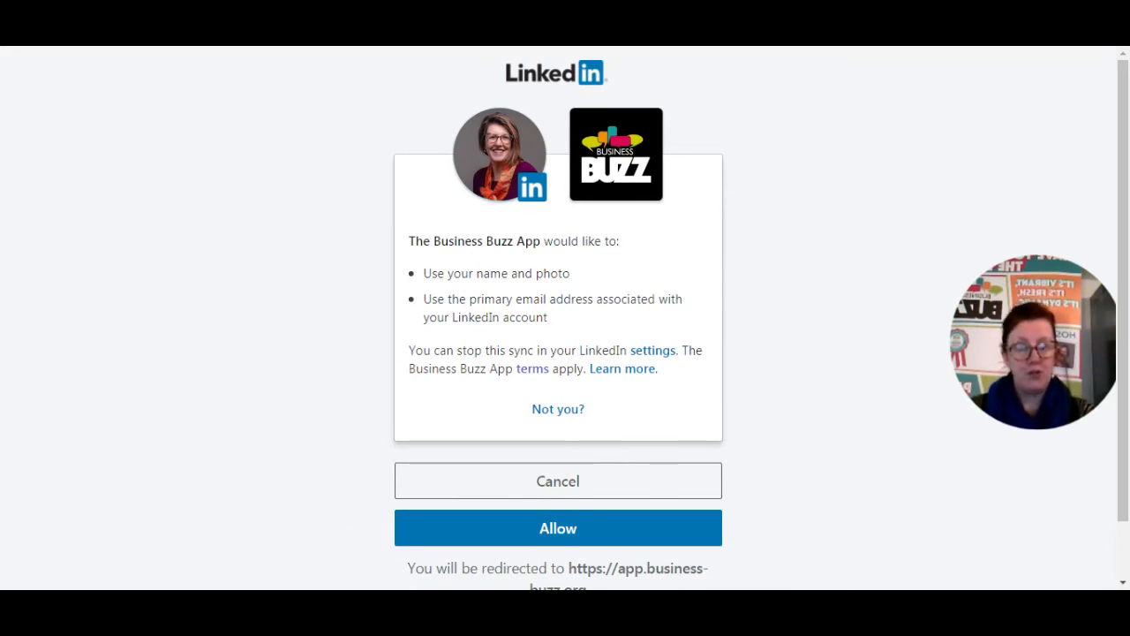
mouse_move(662, 528)
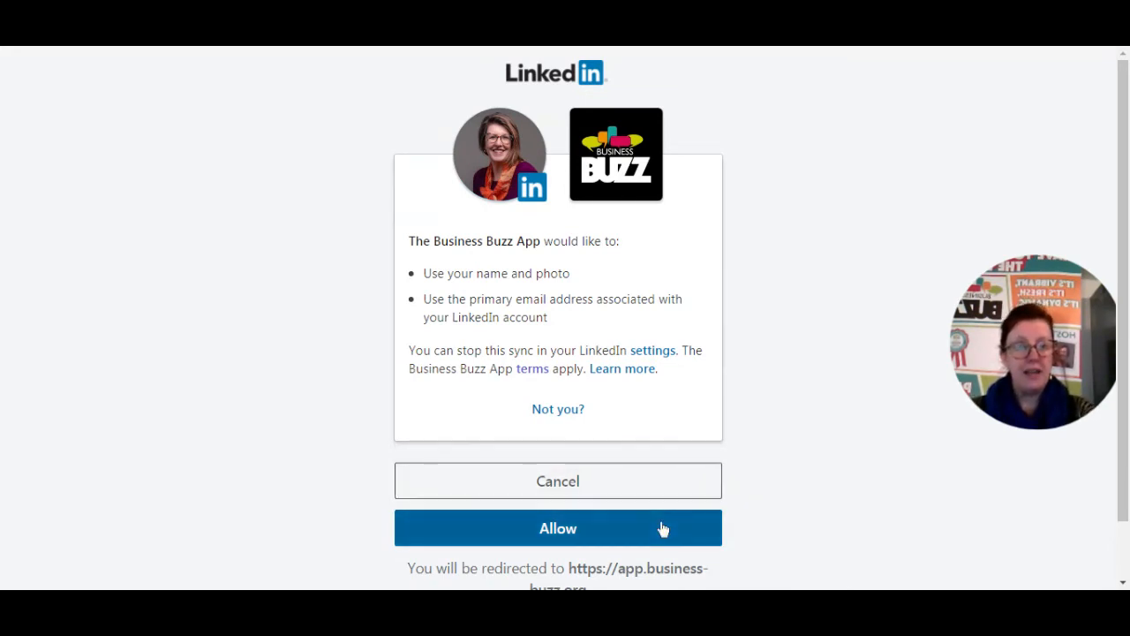
mouse_move(201, 197)
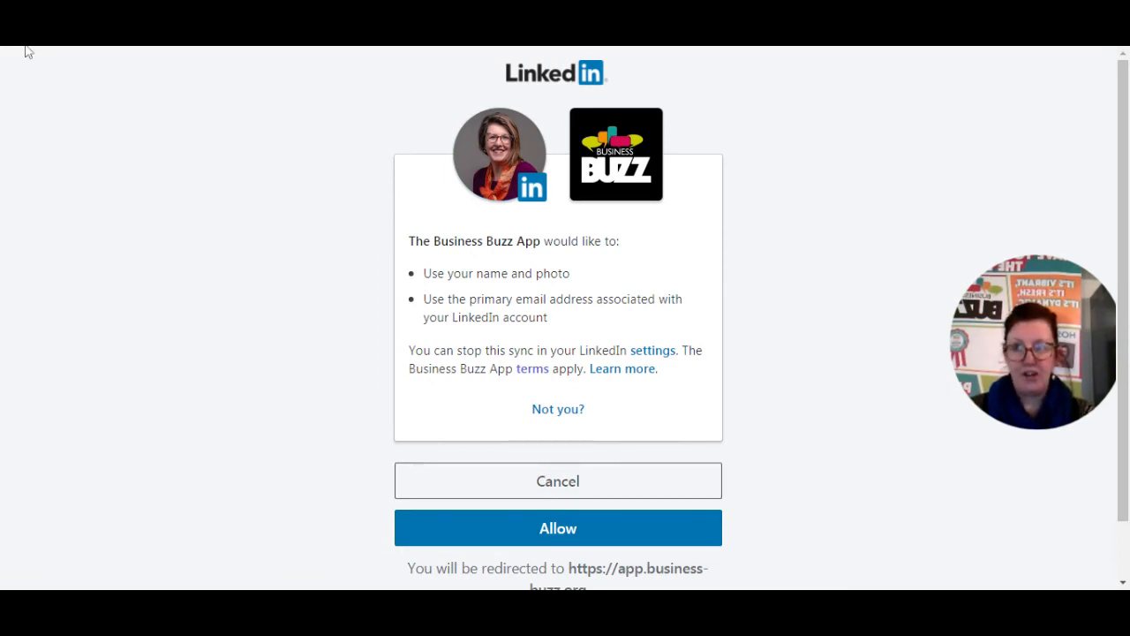
Step: Return to the sign-in page and start registering a new account
click(559, 527)
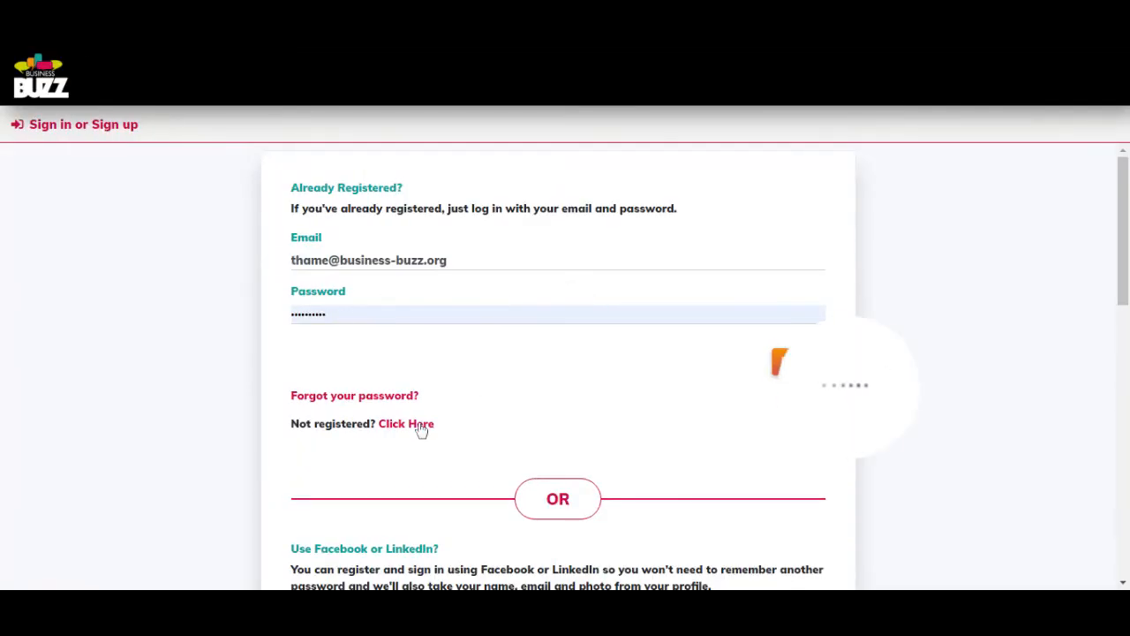
click(406, 424)
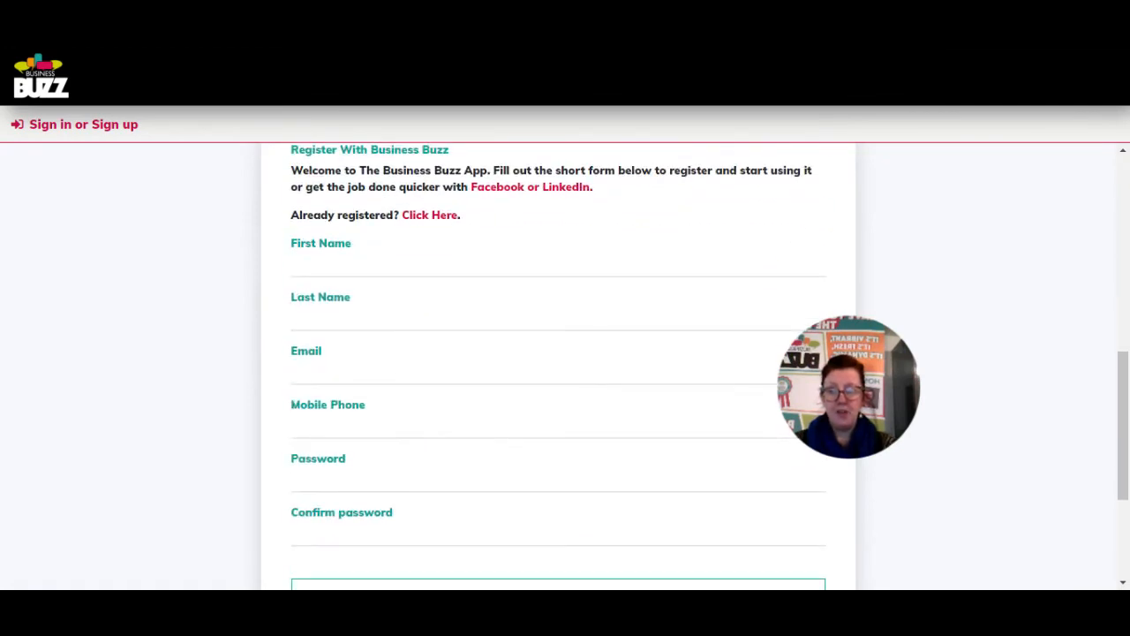
text(Gill)
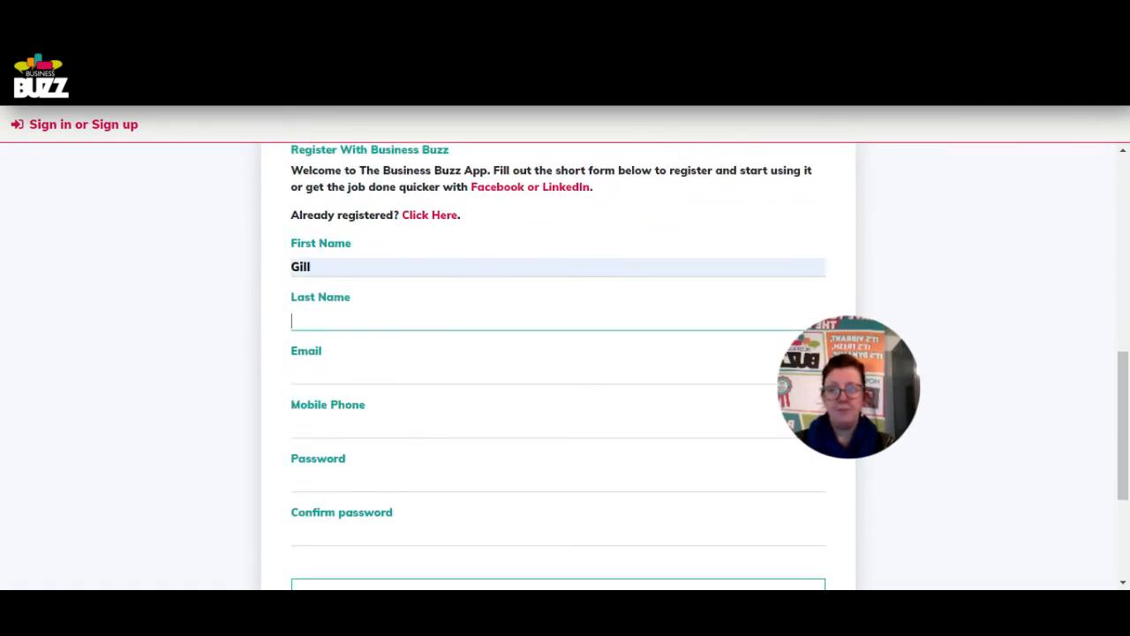
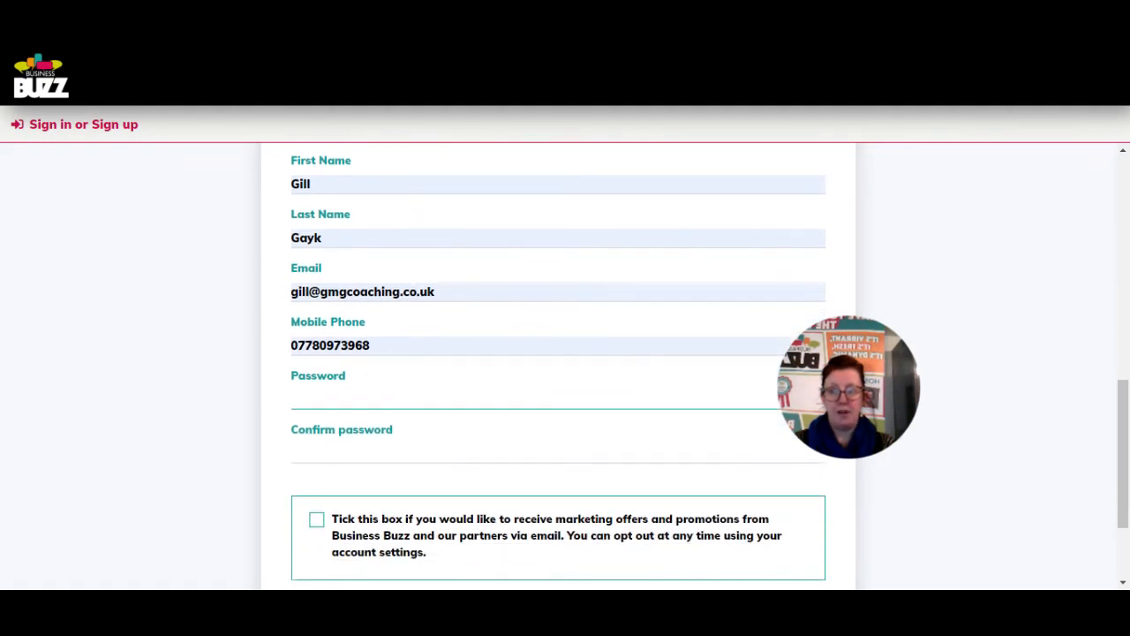
scroll(down, 3)
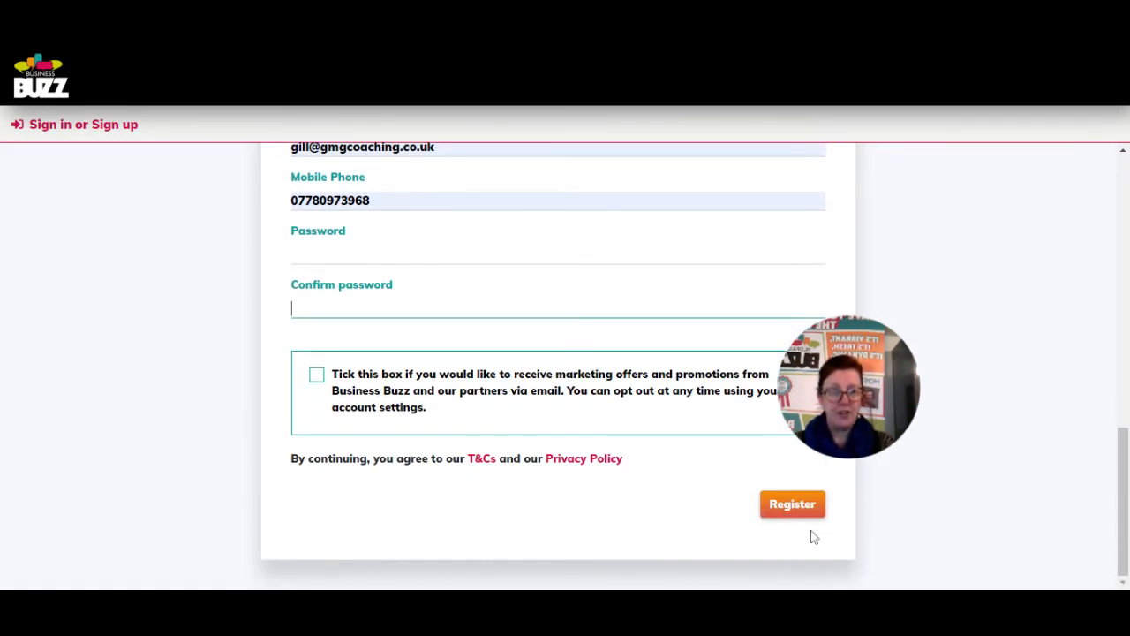
mouse_move(905, 510)
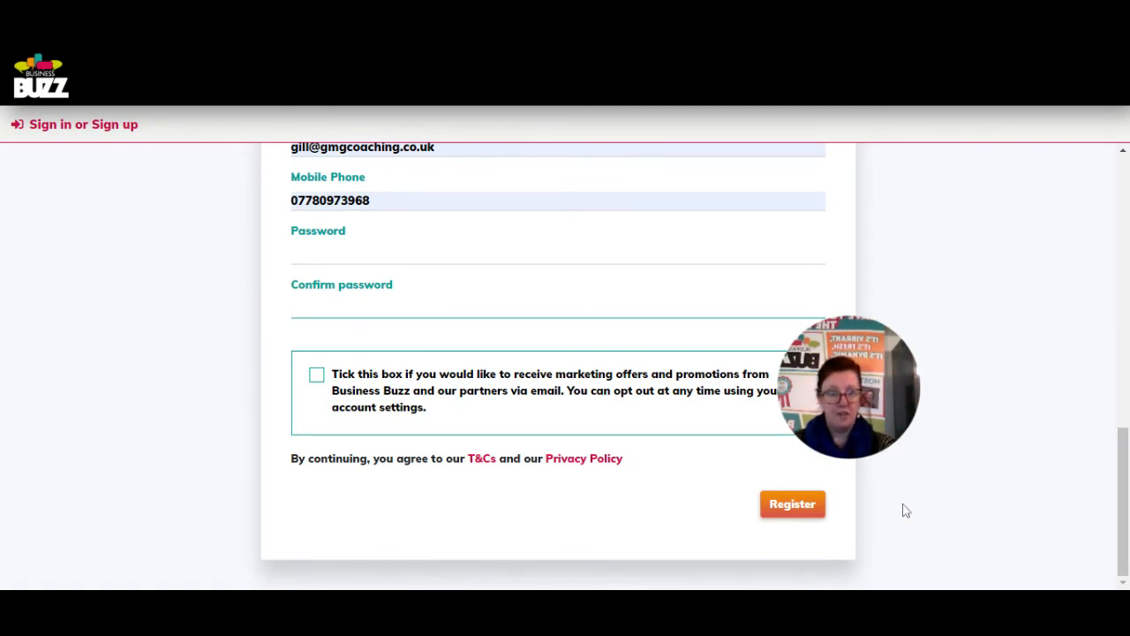